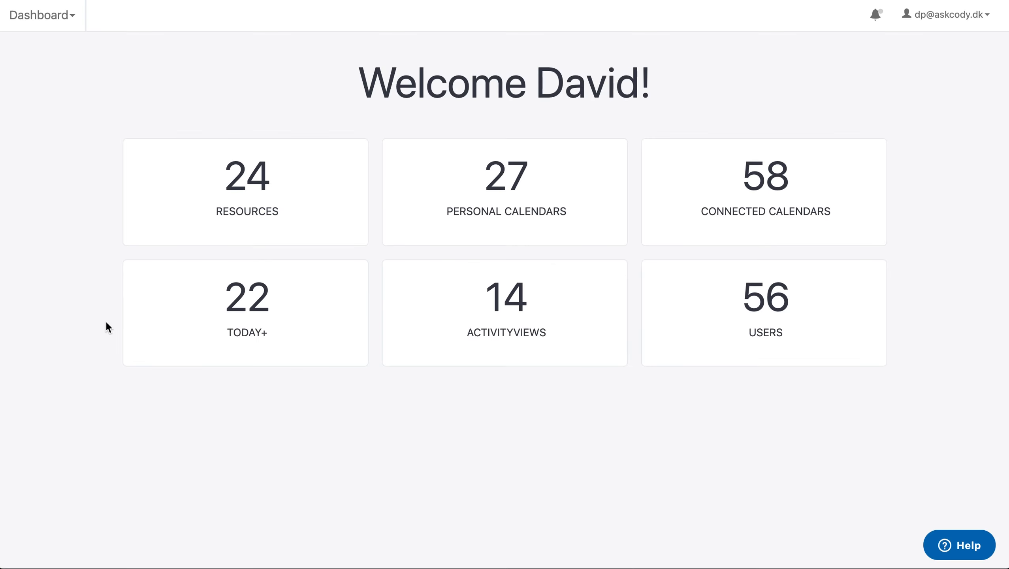
- Open the Dashboard dropdown to list AskCody's modules
{"action": "left_click", "coordinate": [41, 15]}
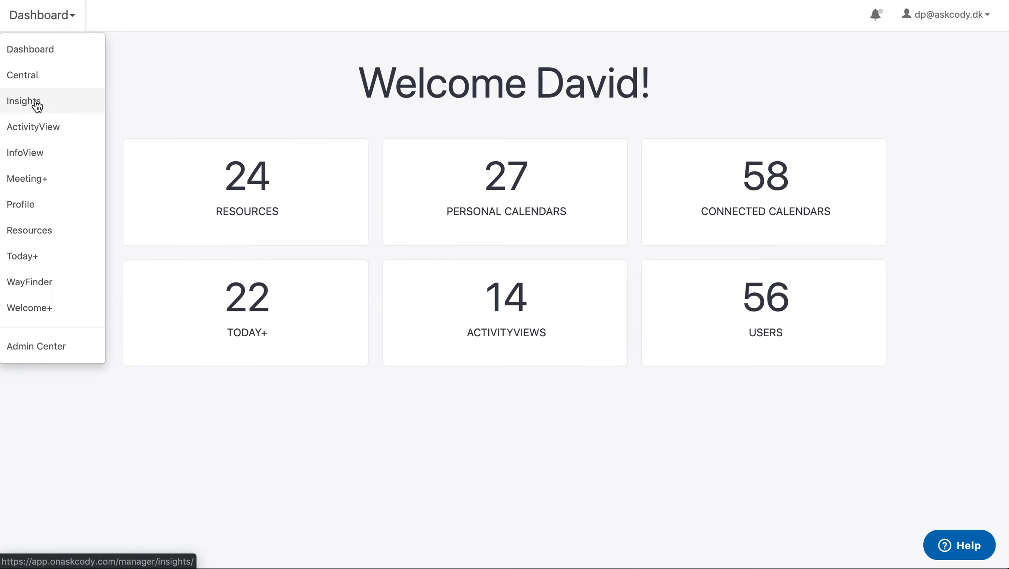
- Switch to Workplace Central for Paris meetings on December 10, 2018, and open the date picker
{"action": "left_click", "coordinate": [22, 75]}
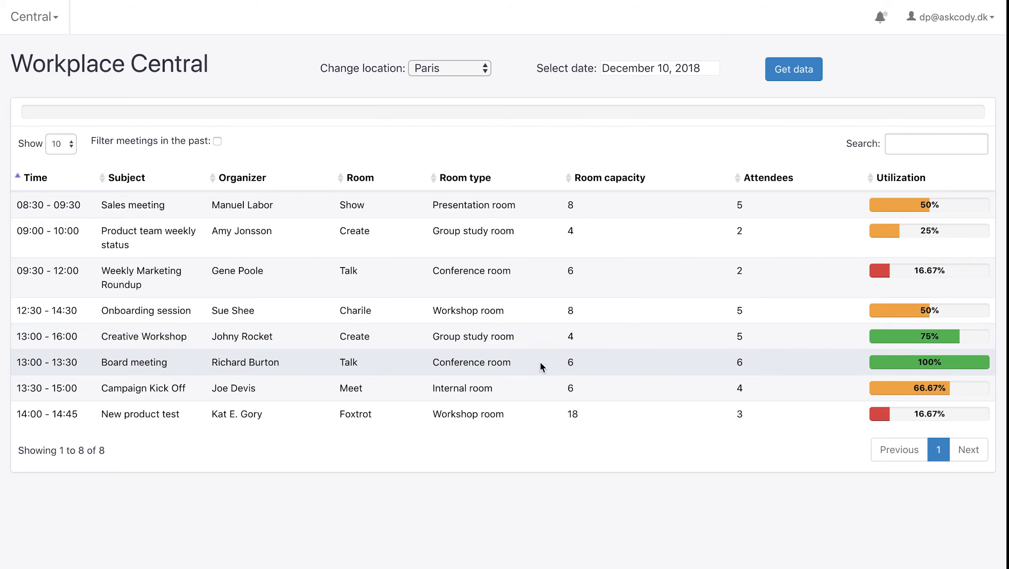
{"action": "mouse_move", "coordinate": [543, 407]}
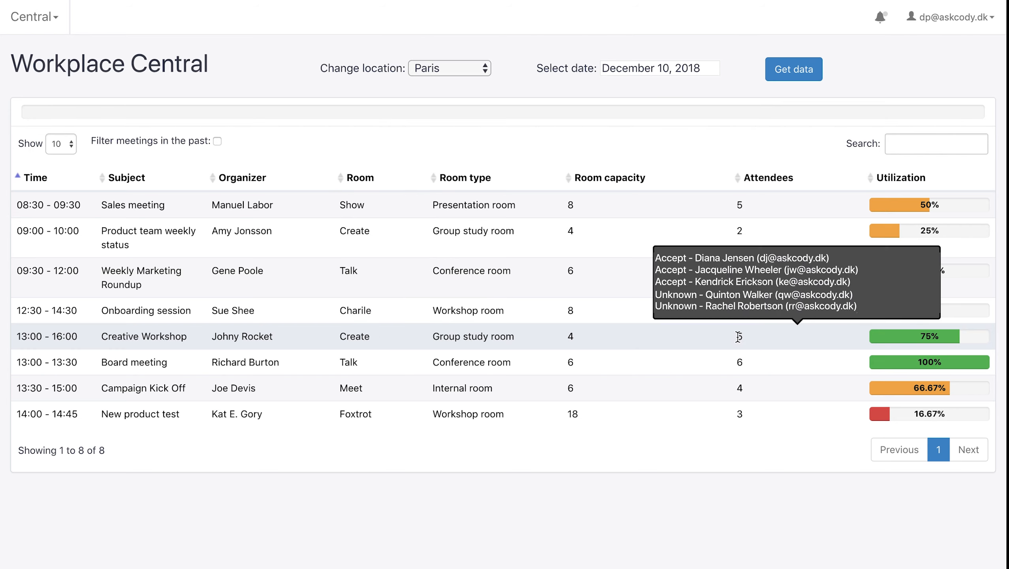
{"action": "mouse_move", "coordinate": [901, 341]}
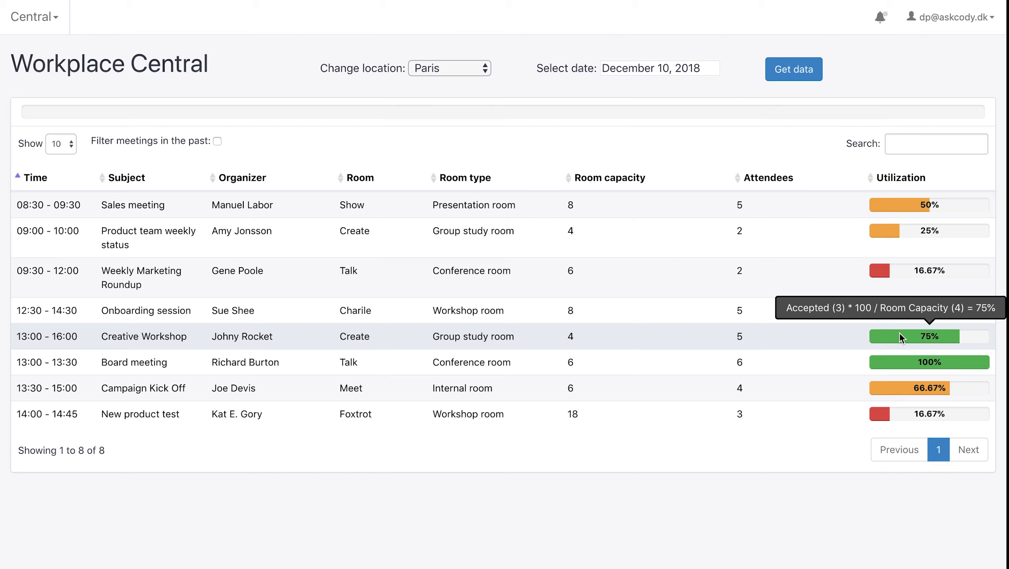
{"action": "mouse_move", "coordinate": [676, 70]}
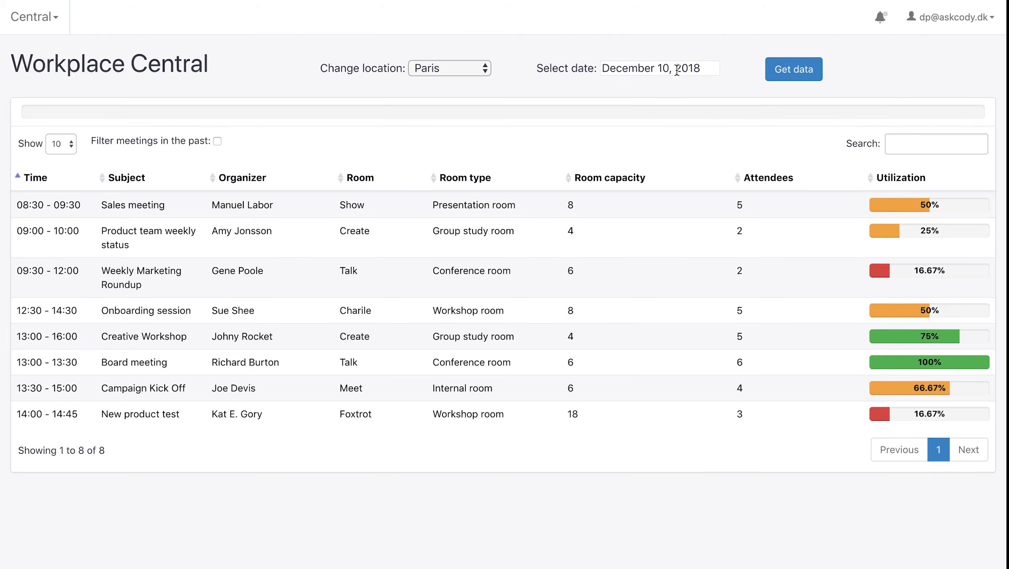
{"action": "left_click", "coordinate": [658, 69]}
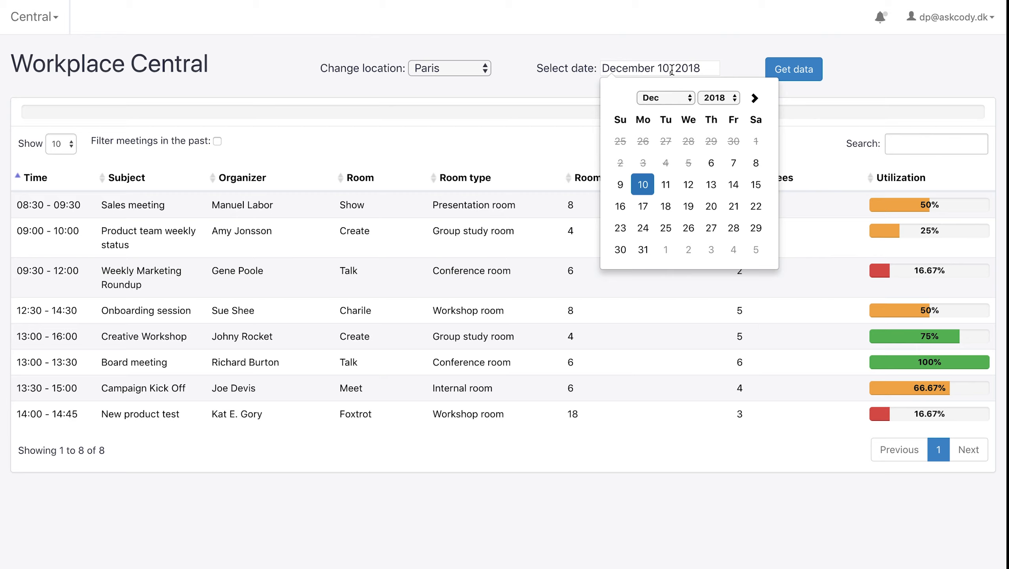
{"action": "mouse_move", "coordinate": [497, 76]}
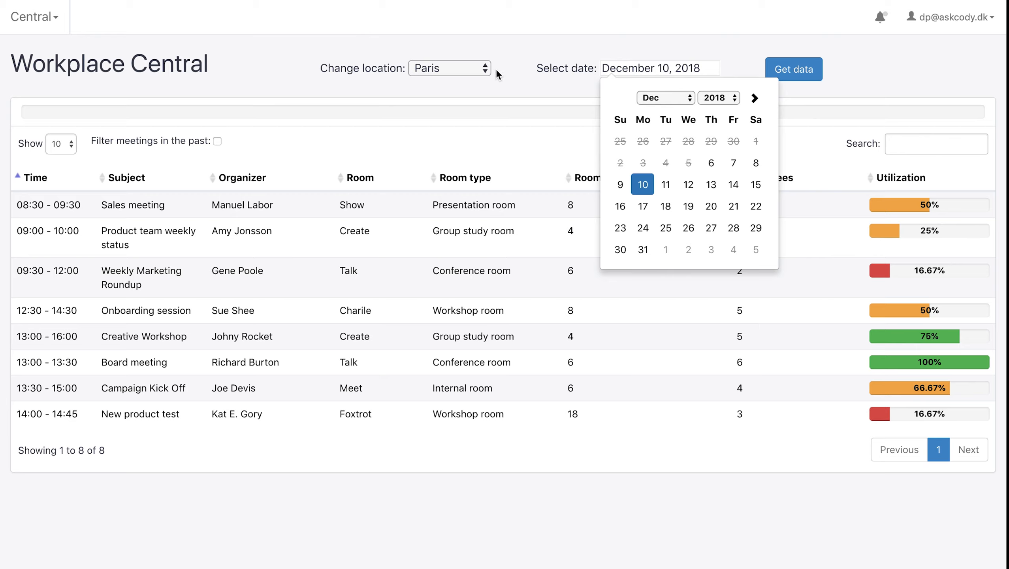
{"action": "left_click", "coordinate": [449, 68]}
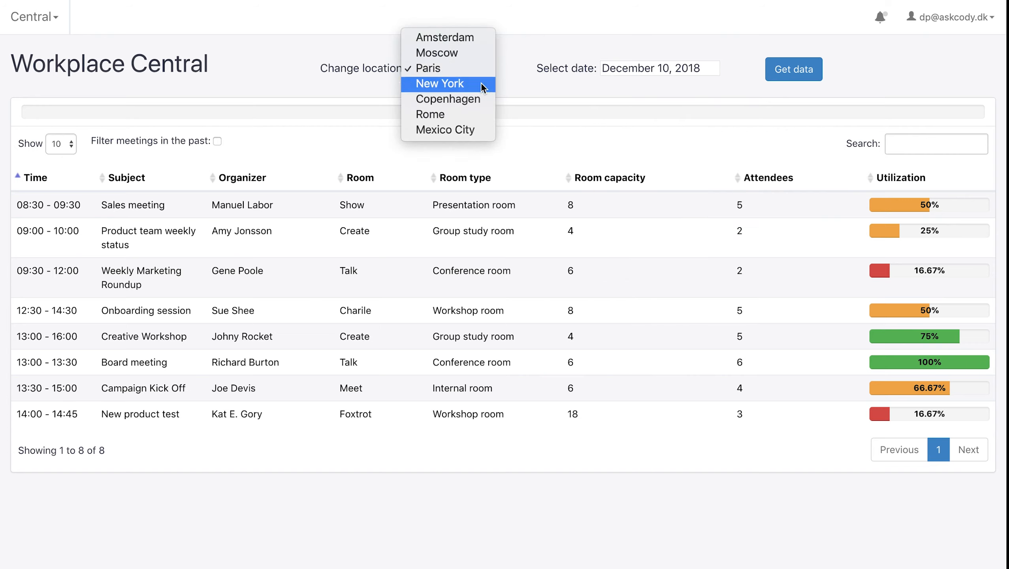
{"action": "mouse_move", "coordinate": [447, 99]}
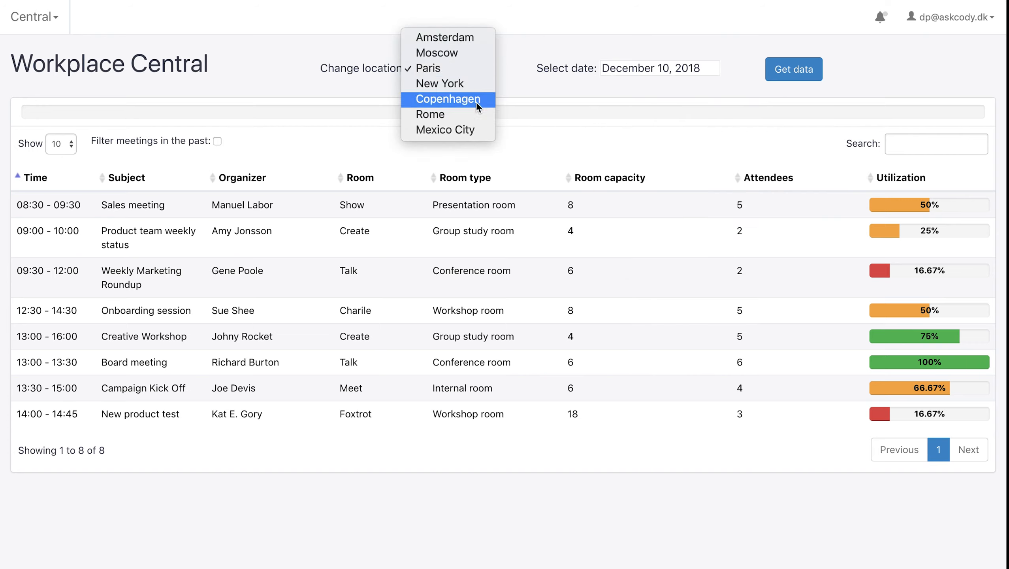
{"action": "mouse_move", "coordinate": [448, 68]}
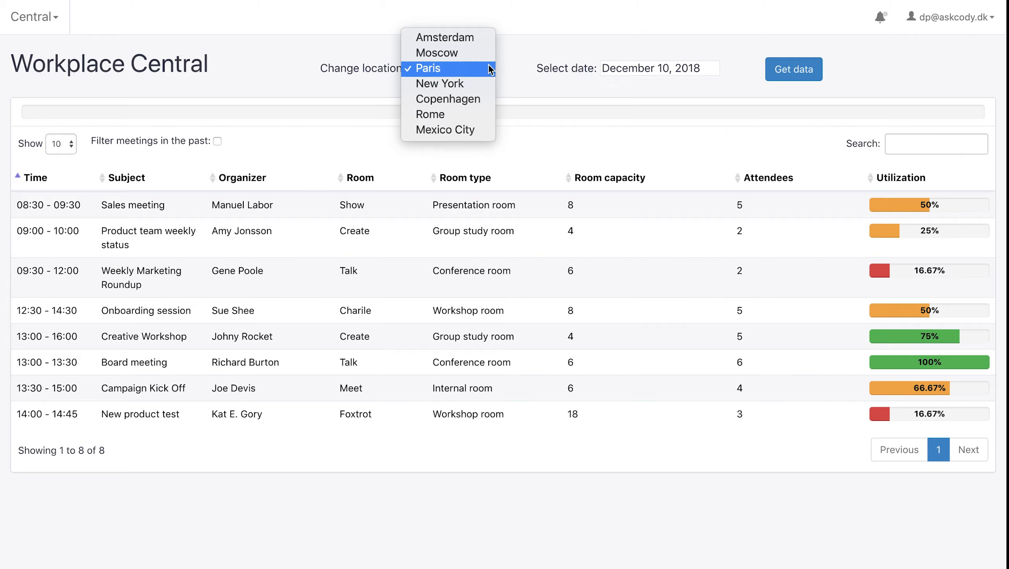
{"action": "left_click", "coordinate": [433, 68]}
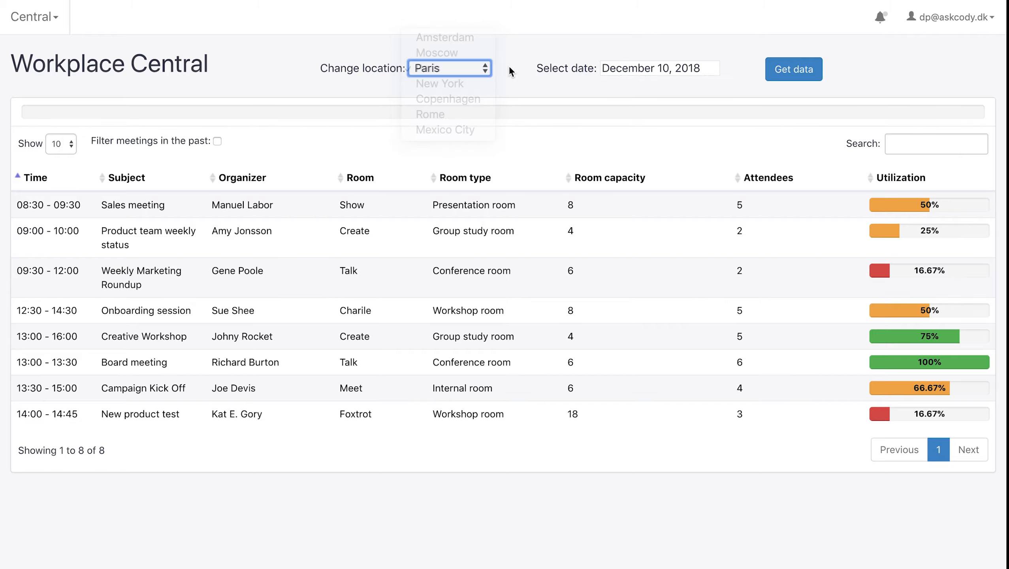